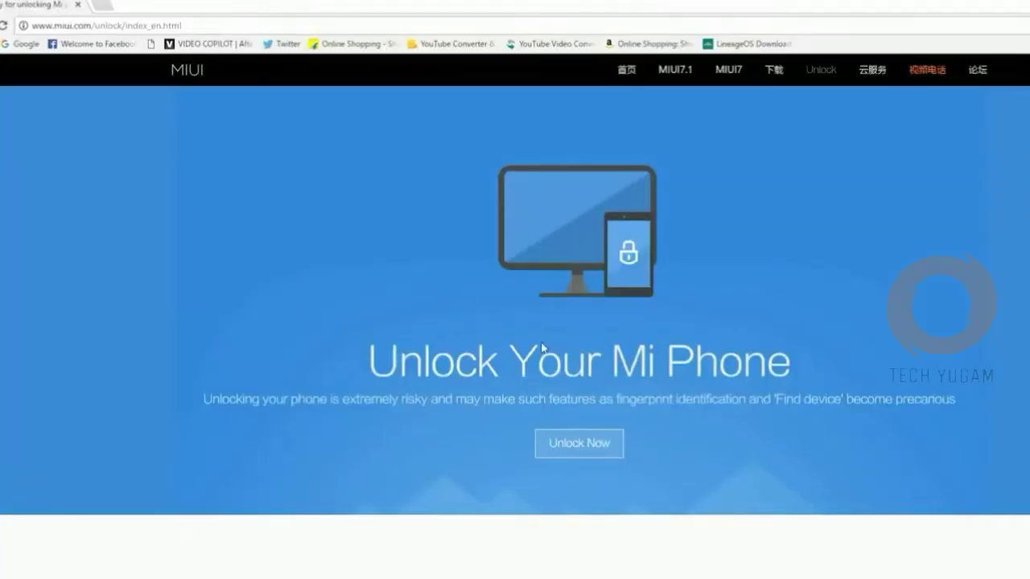
- Open the Unlock Your Mi Device application form on miui.com/unlock and scroll through it
click(578, 443)
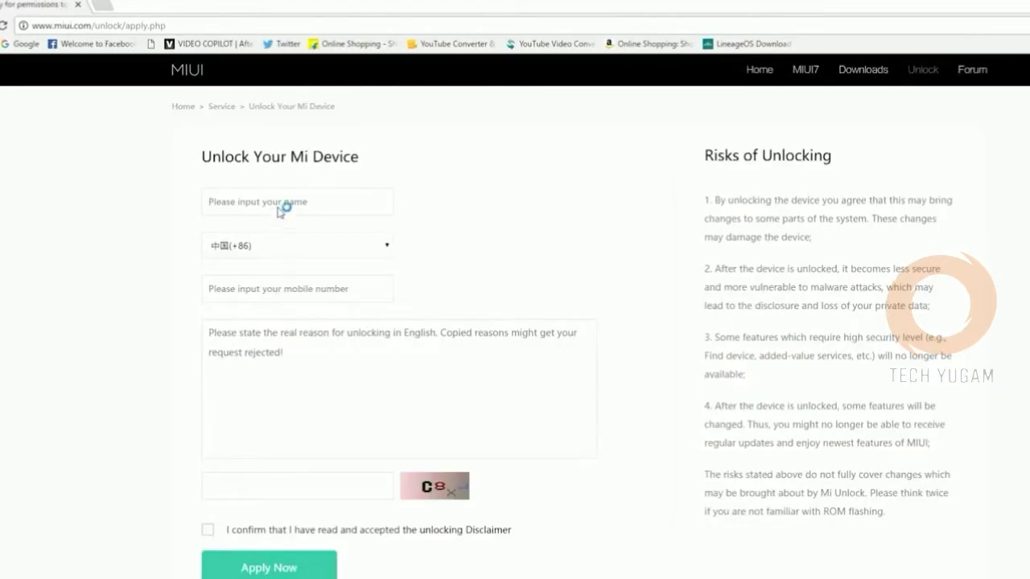
mouse_move(350, 243)
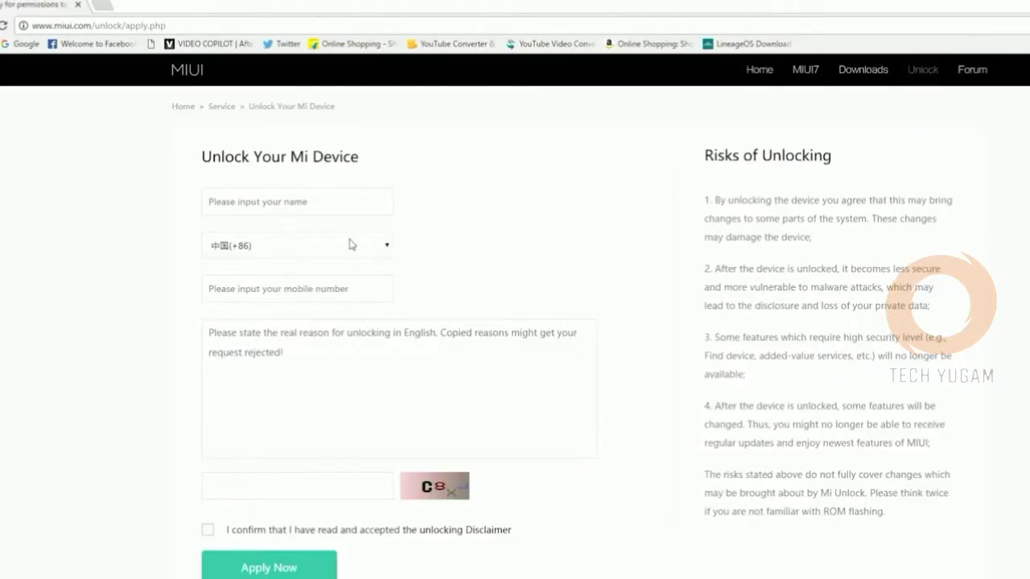
scroll(down, 3)
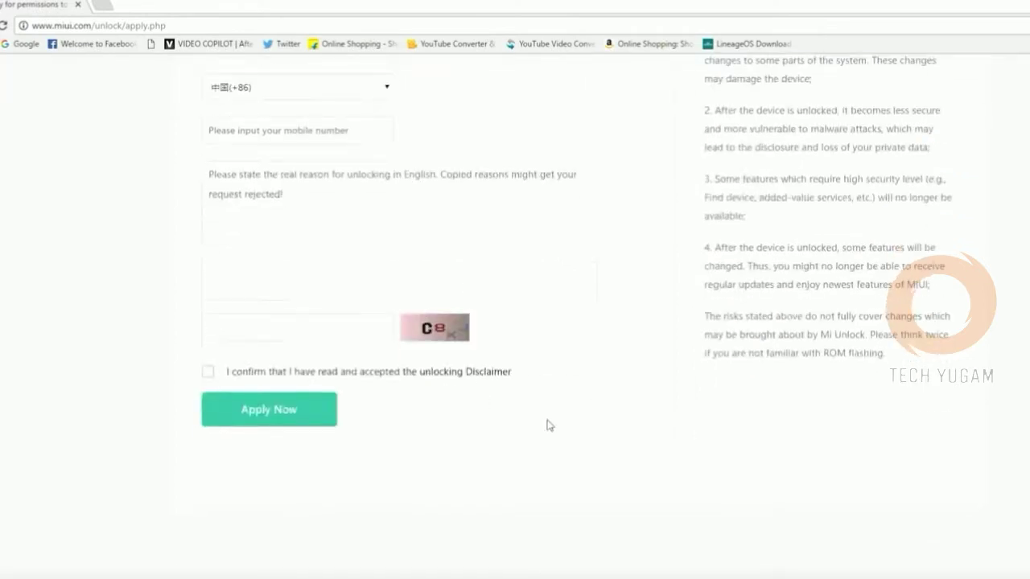
scroll(up, 3)
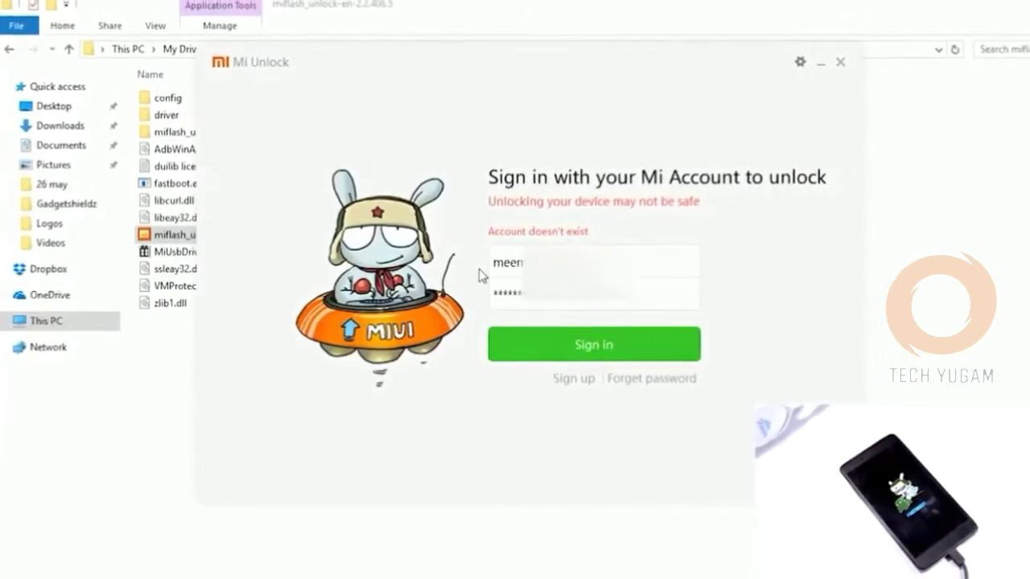
- Finish the '.com' account email, sign in to Mi Unlock, and try Unlock twice despite the binding error
text(.com)
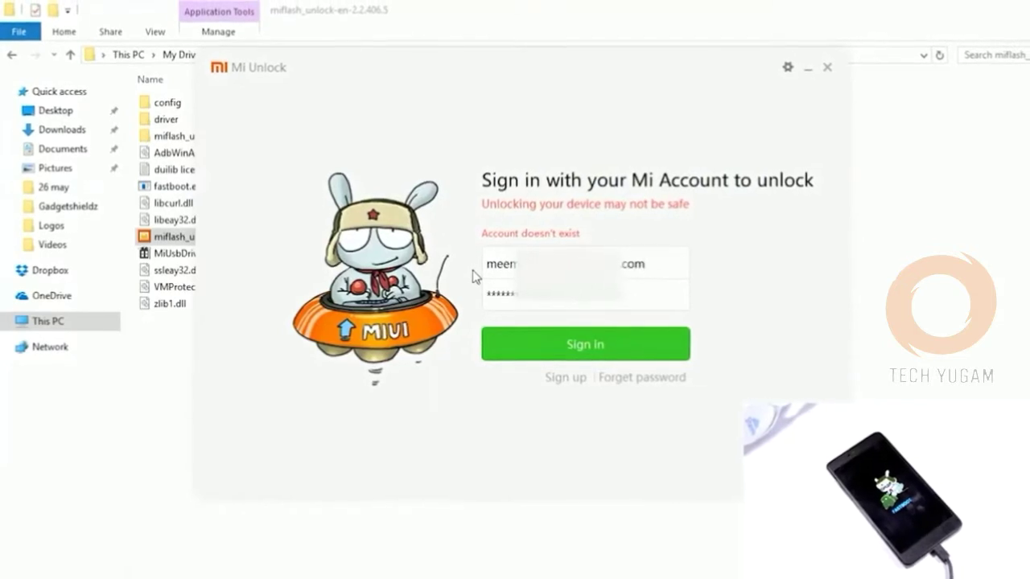
click(585, 343)
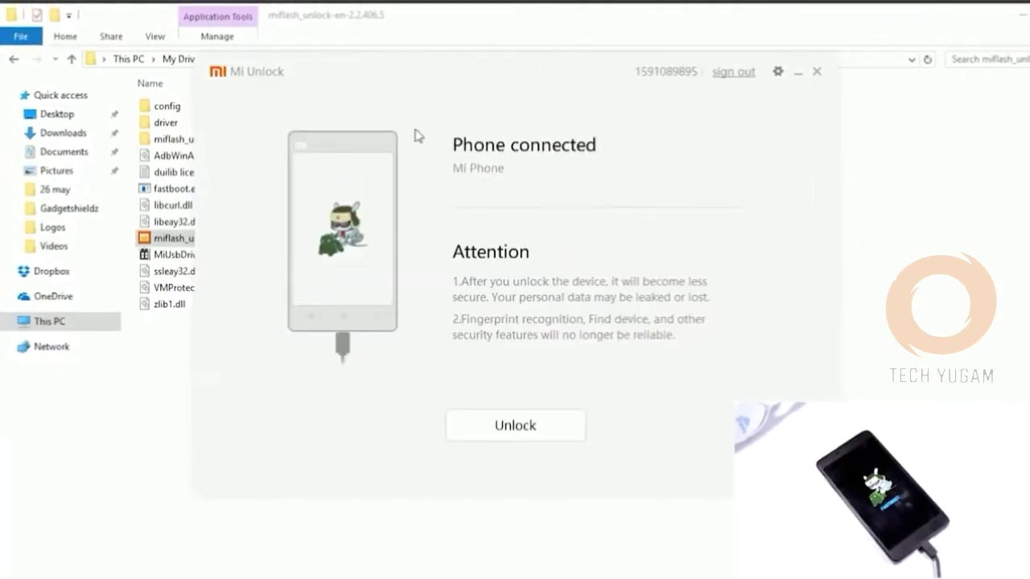
click(515, 424)
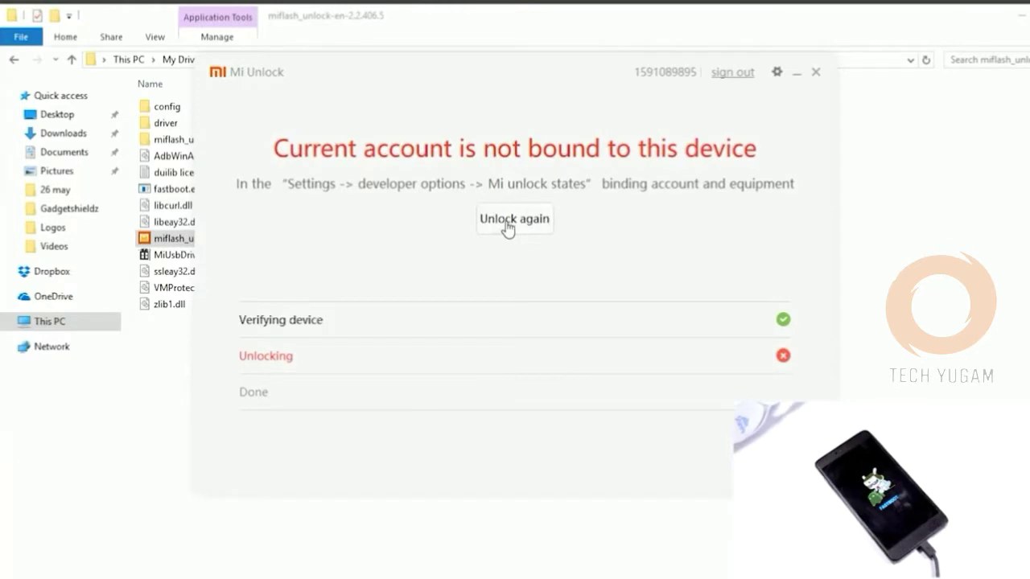
click(514, 219)
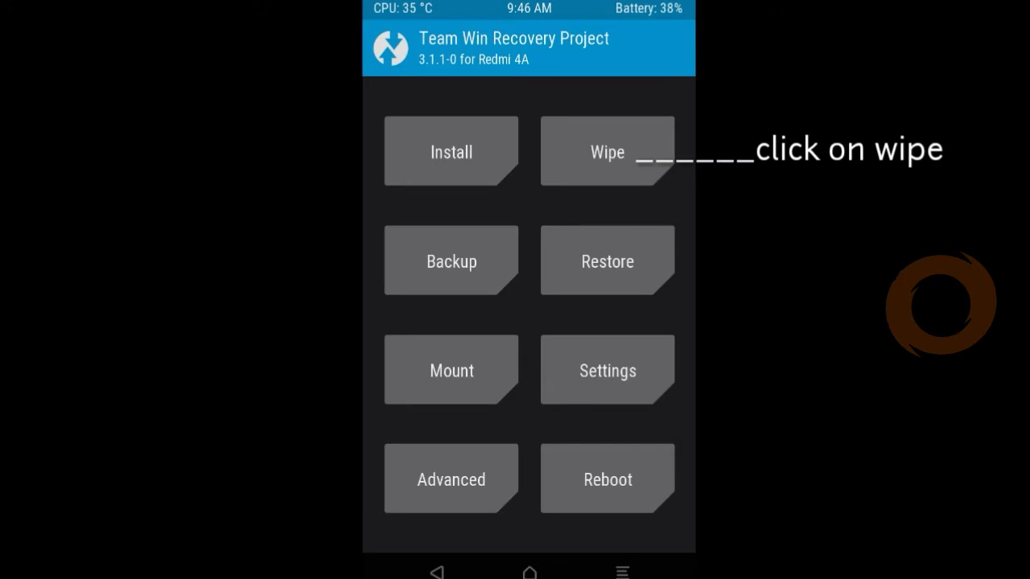
- Wipe data in TWRP, swipe to flash the queued ROM zip, then Reboot System
click(607, 151)
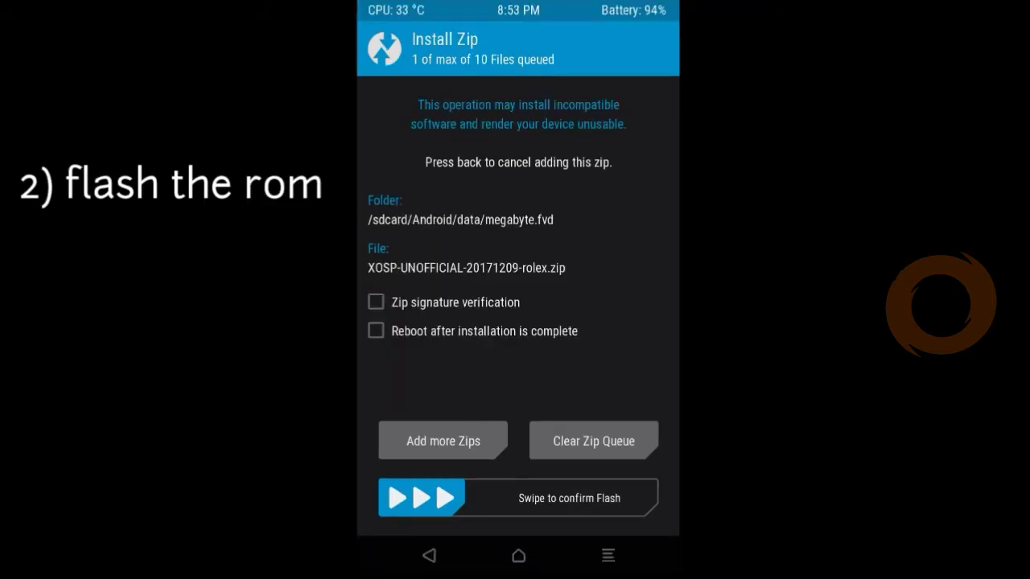
drag(402, 497, 636, 497)
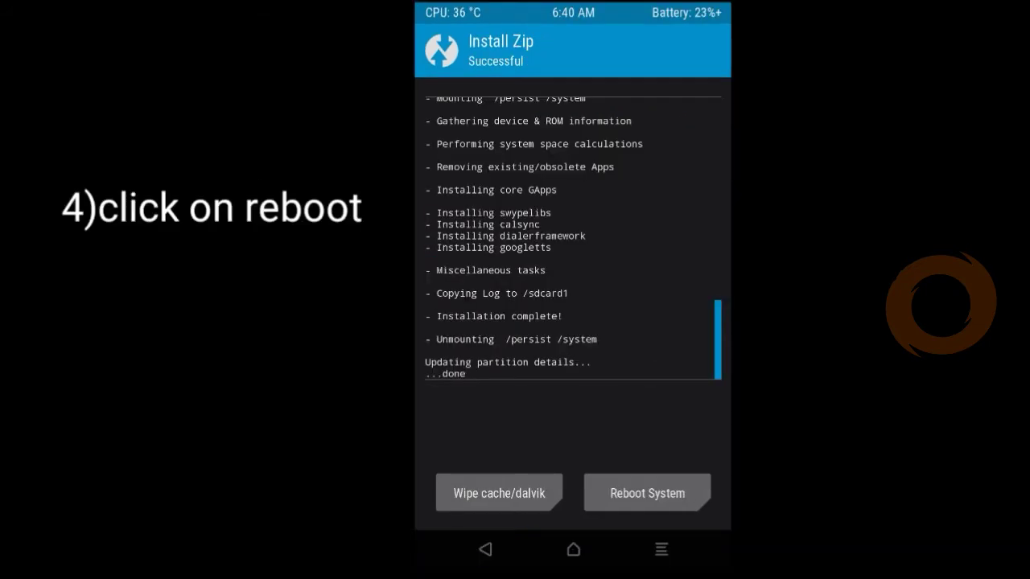
click(645, 492)
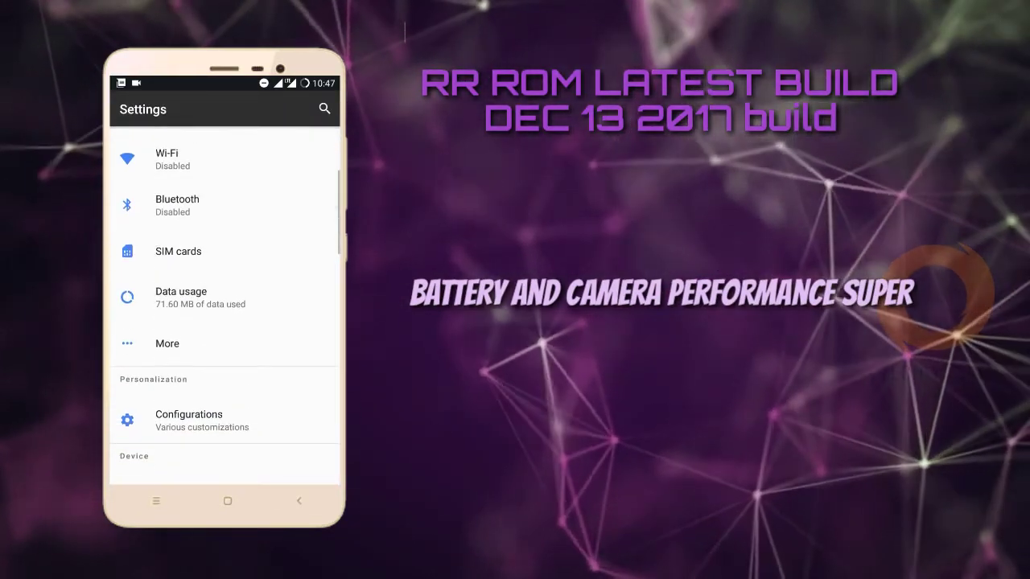
- Browse the Configurations tabs Status Bar, Buttons, Animations, Miscellaneous and About, then return to Settings
click(188, 420)
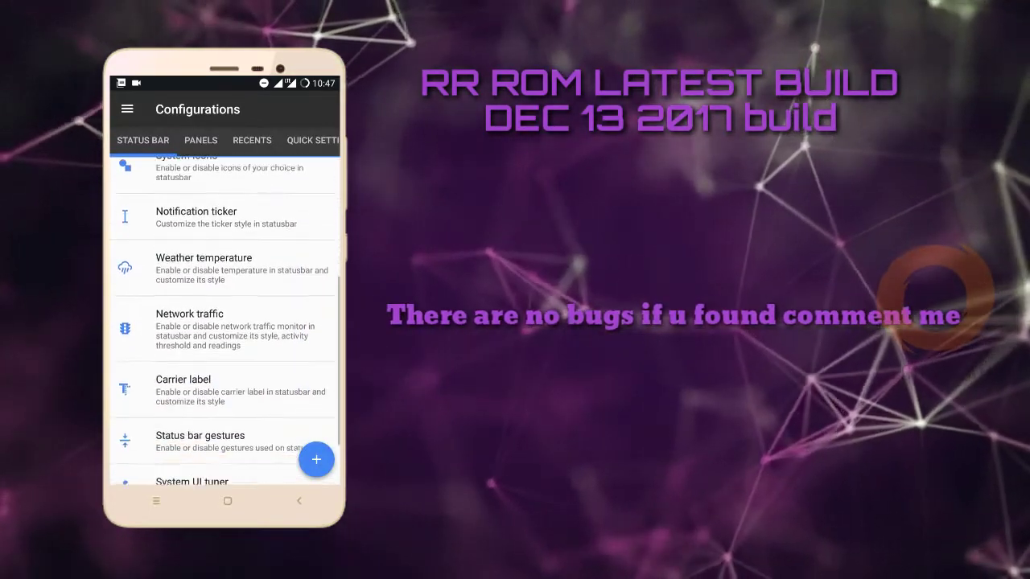
click(200, 139)
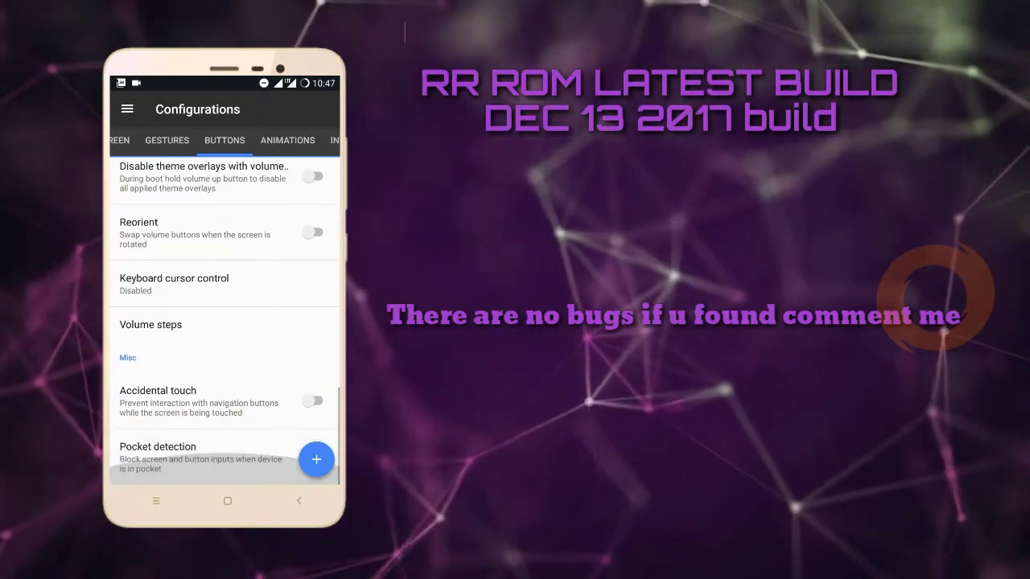
click(287, 140)
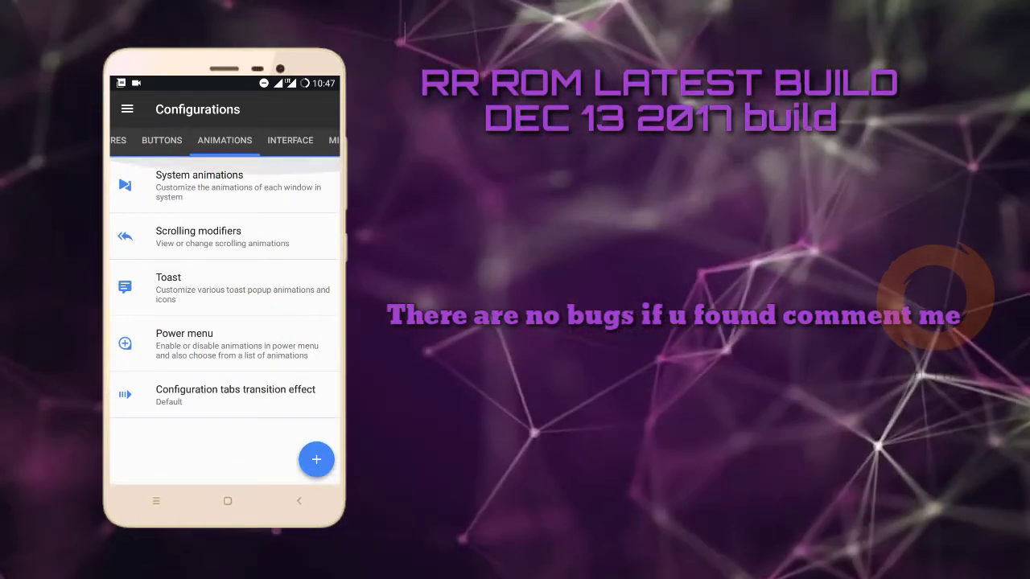
click(289, 140)
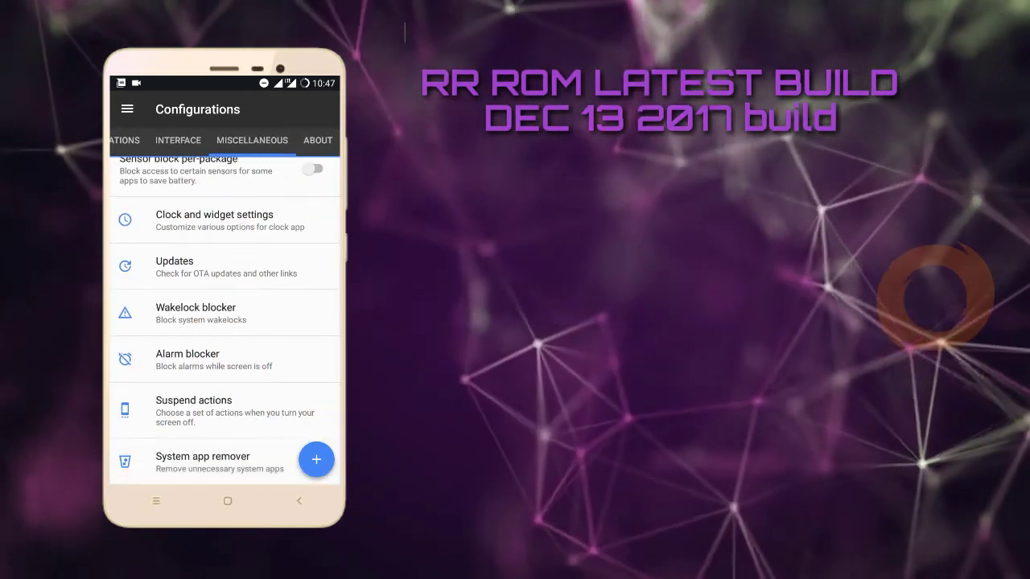
click(317, 139)
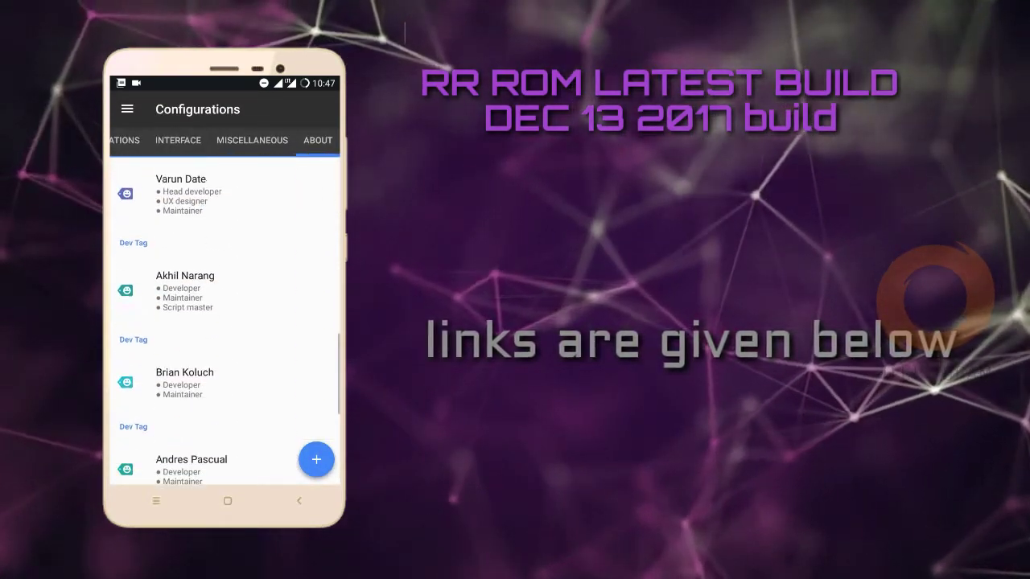
click(298, 500)
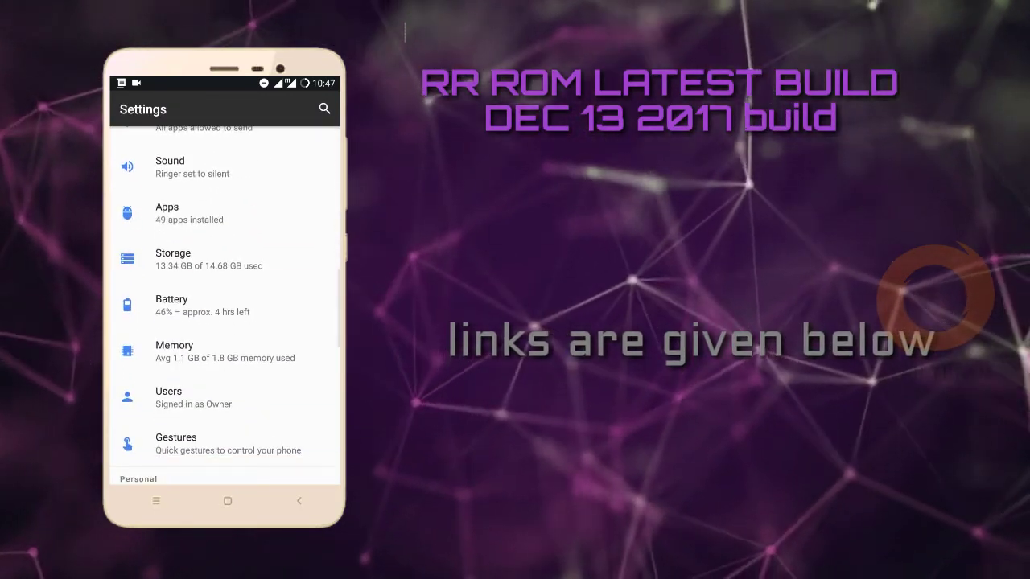
scroll(up, 3)
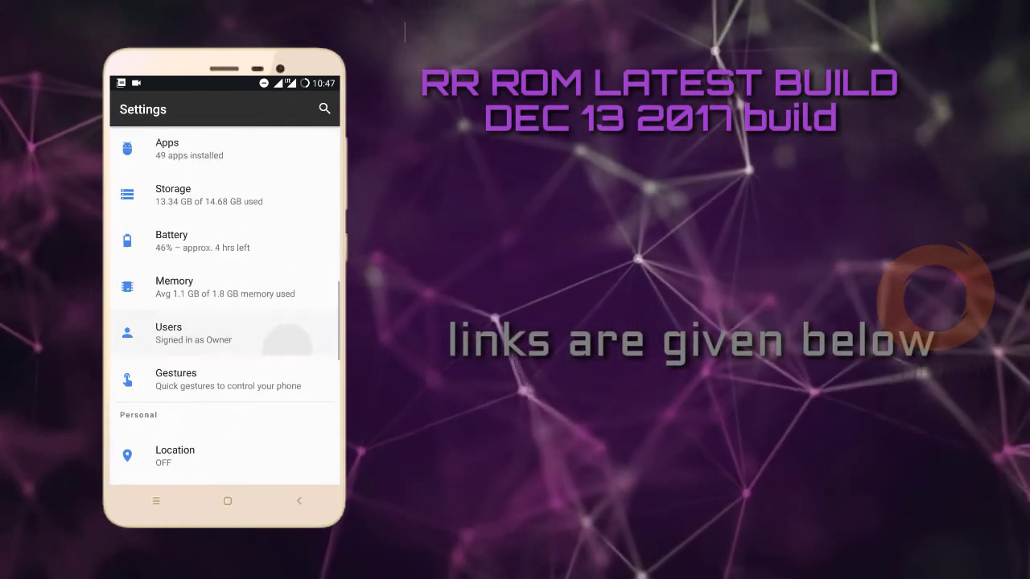
scroll(down, 3)
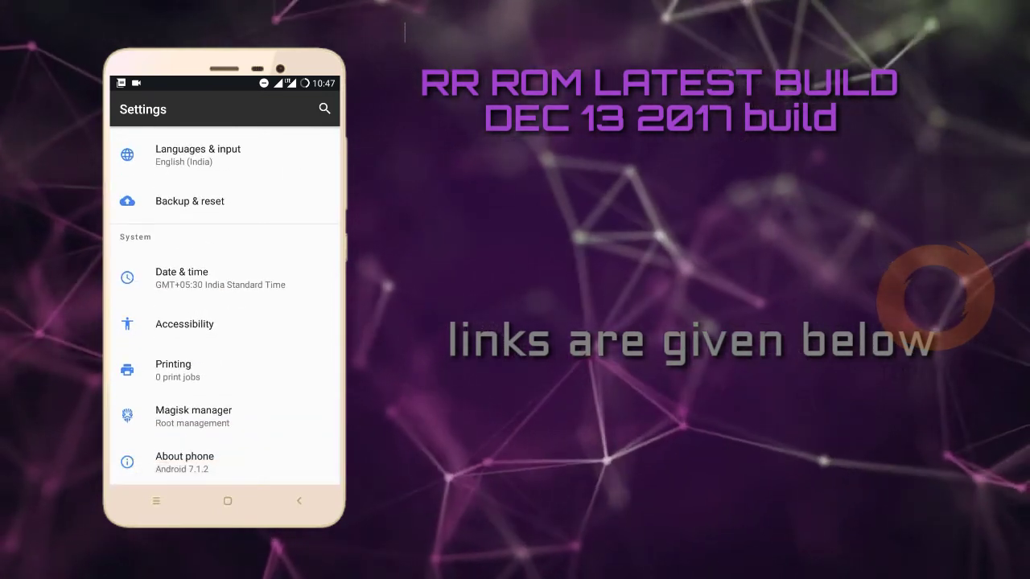